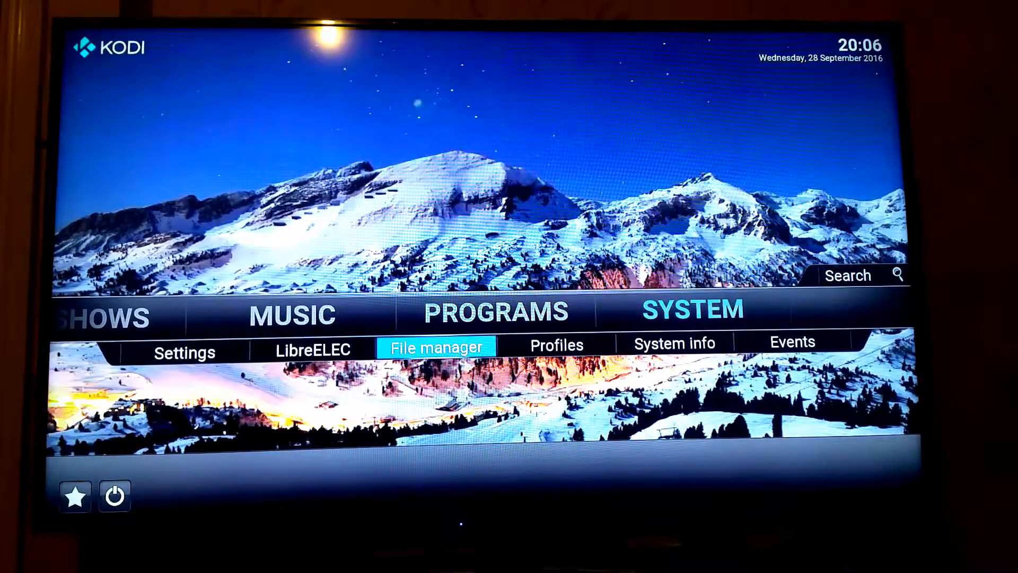
Step: Open File manager from the home screen System menu
click(436, 346)
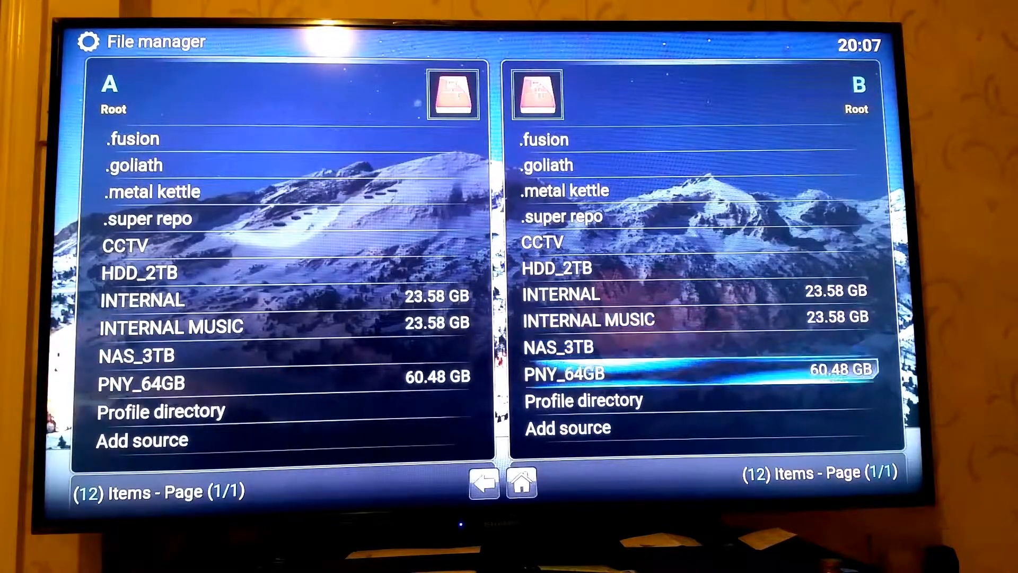
Step: Start a new source and browse Root filesystem to the downloads folder
click(582, 400)
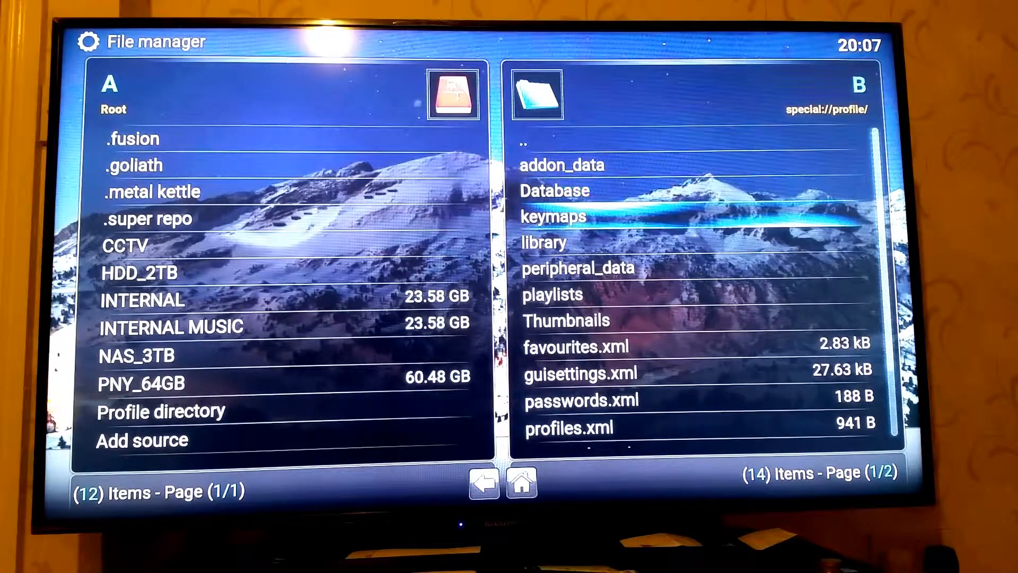
click(567, 428)
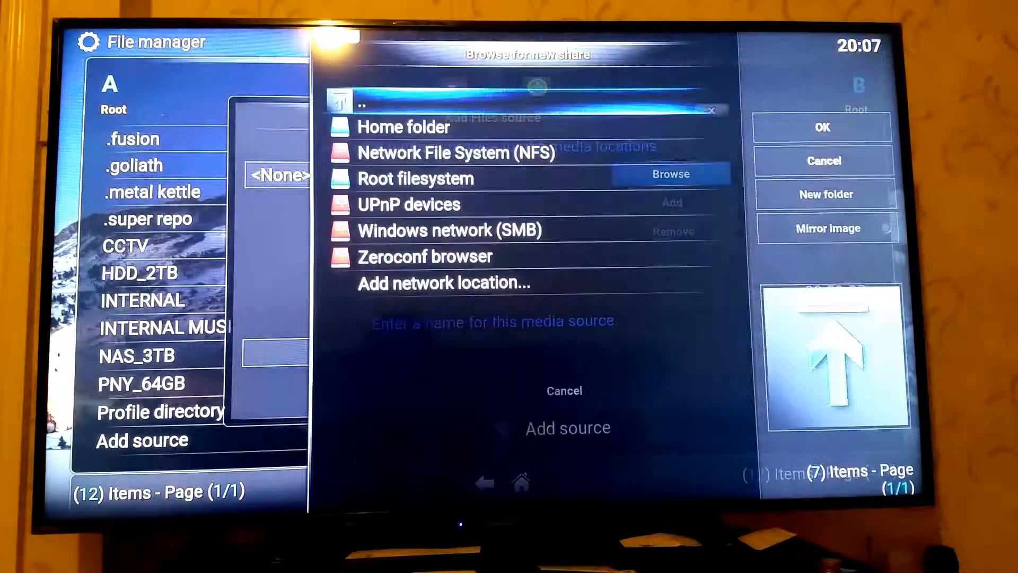
click(415, 179)
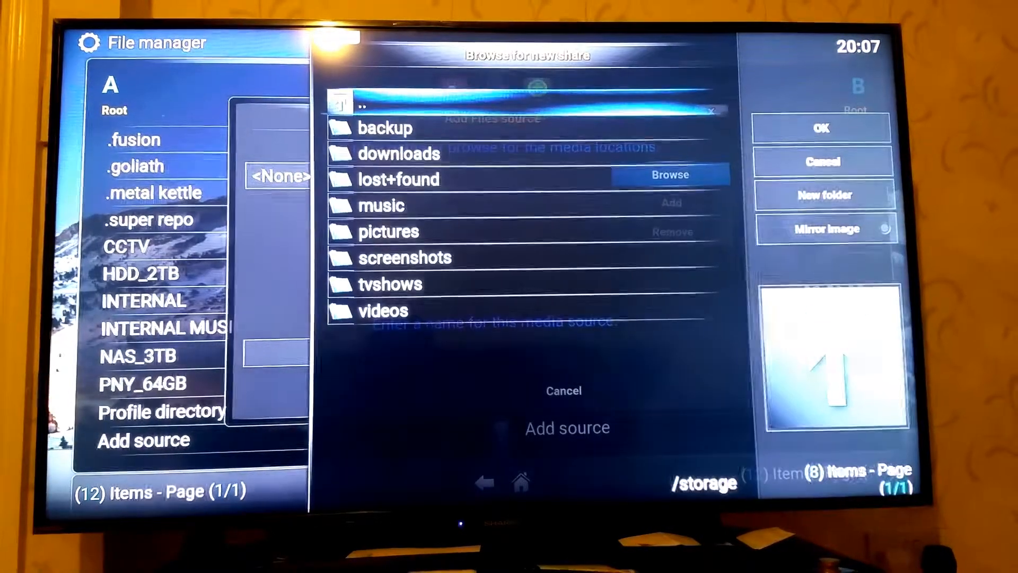
click(388, 231)
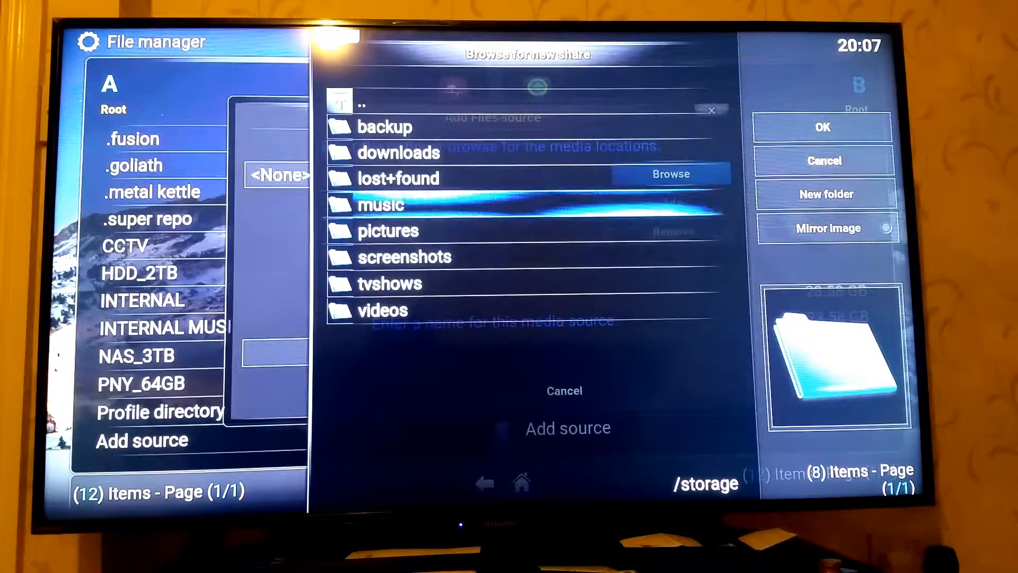
click(564, 390)
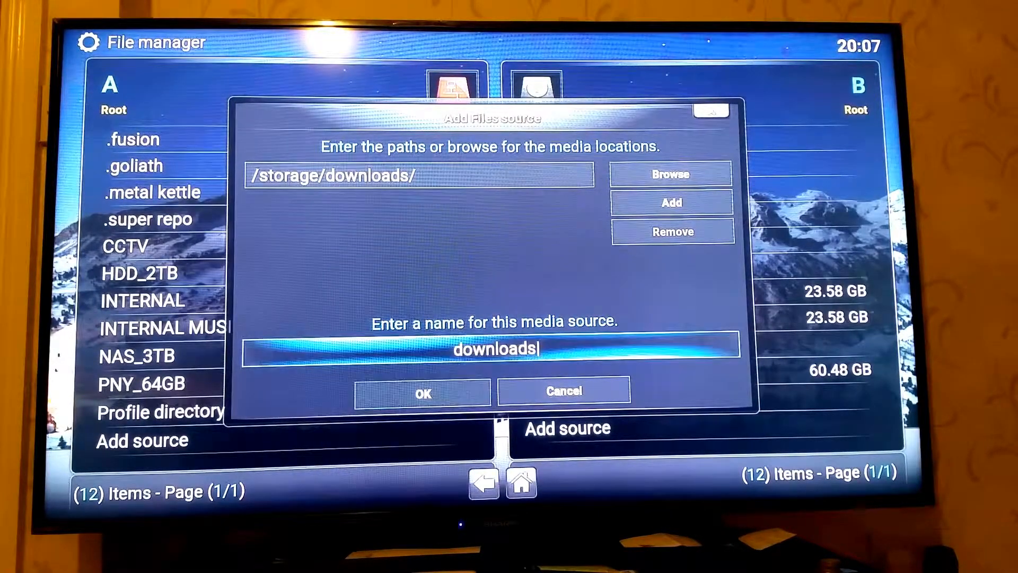
Step: Name the source 'Downloads' and confirm adding it
click(494, 349)
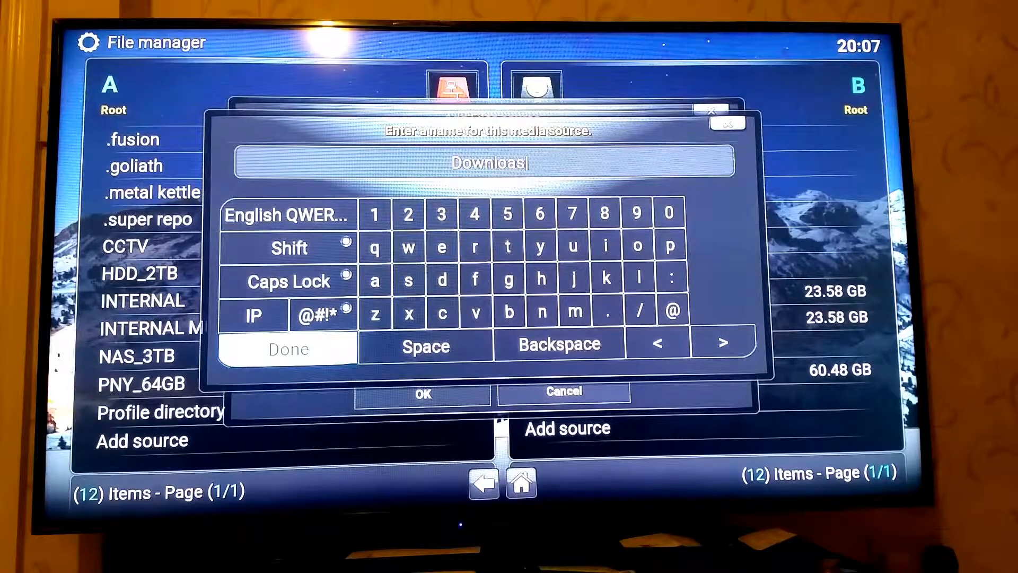
click(287, 349)
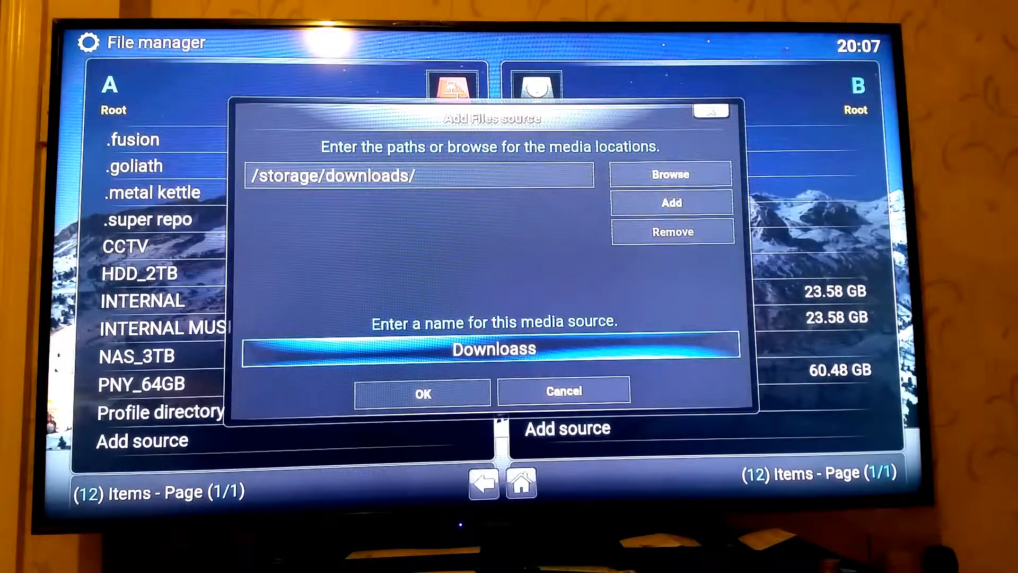
click(492, 349)
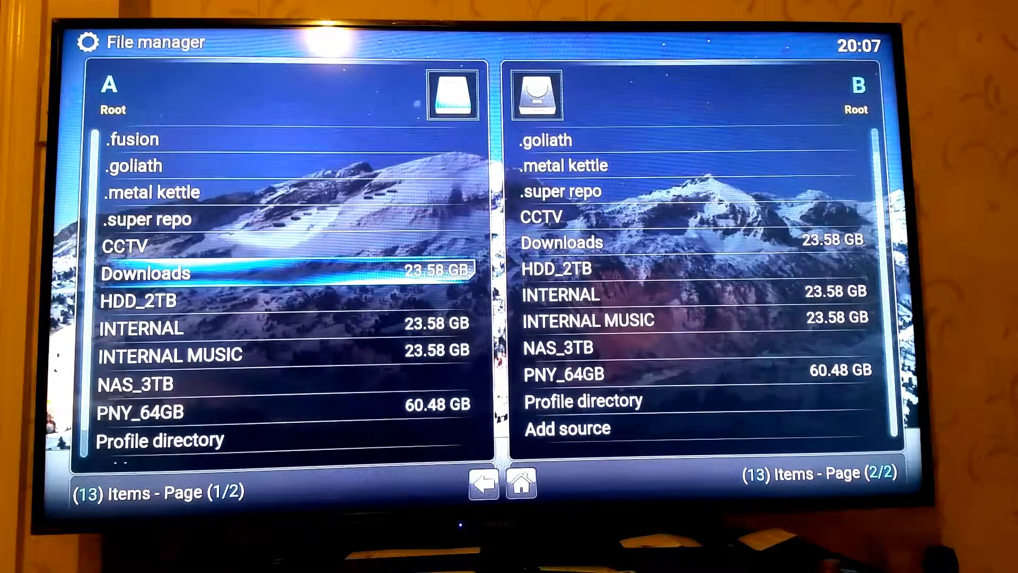
Step: Copy Cardiff_Bay jpg from PNY_64GB into Downloads, confirming Yes
click(145, 272)
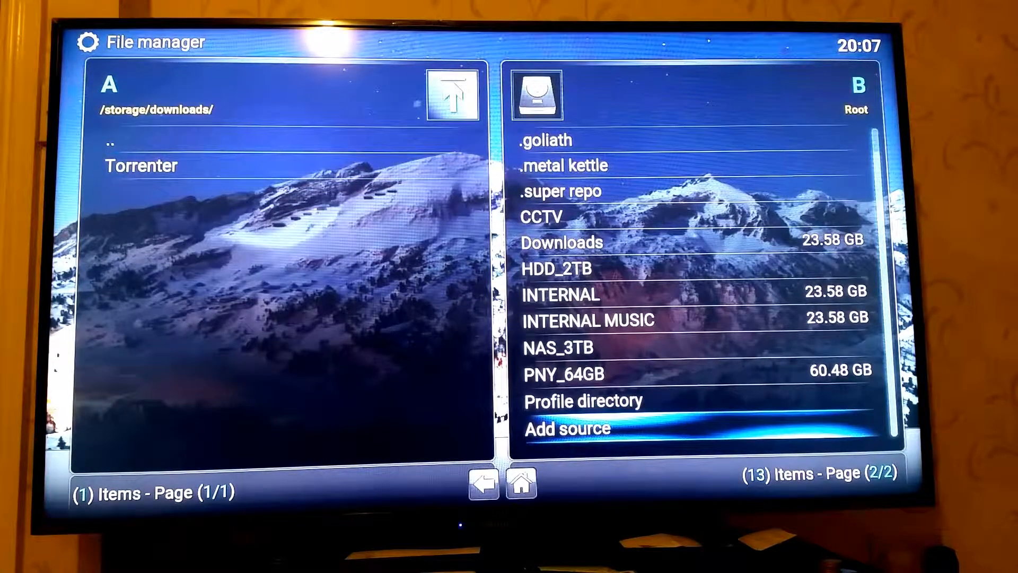
click(565, 374)
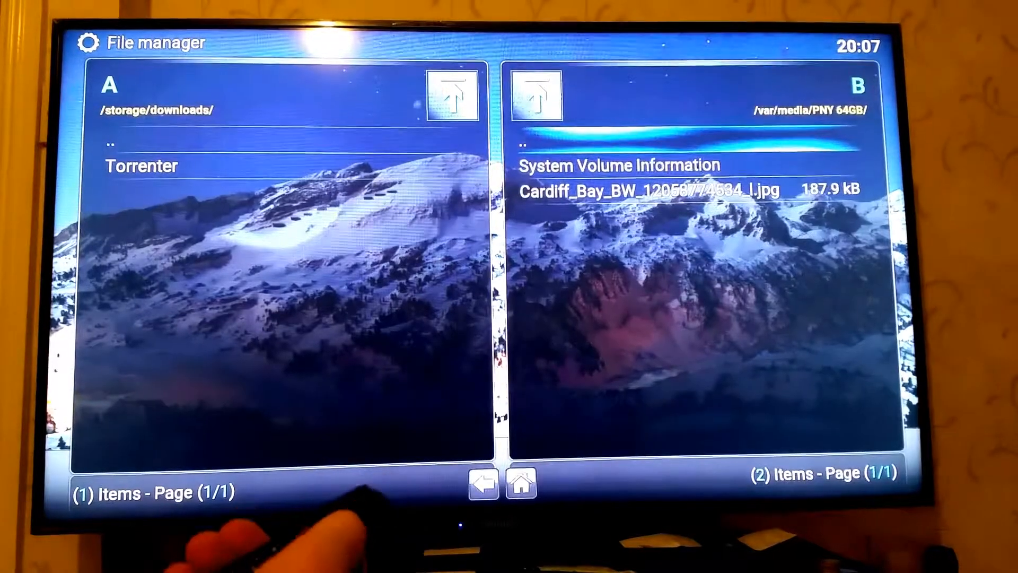
click(645, 189)
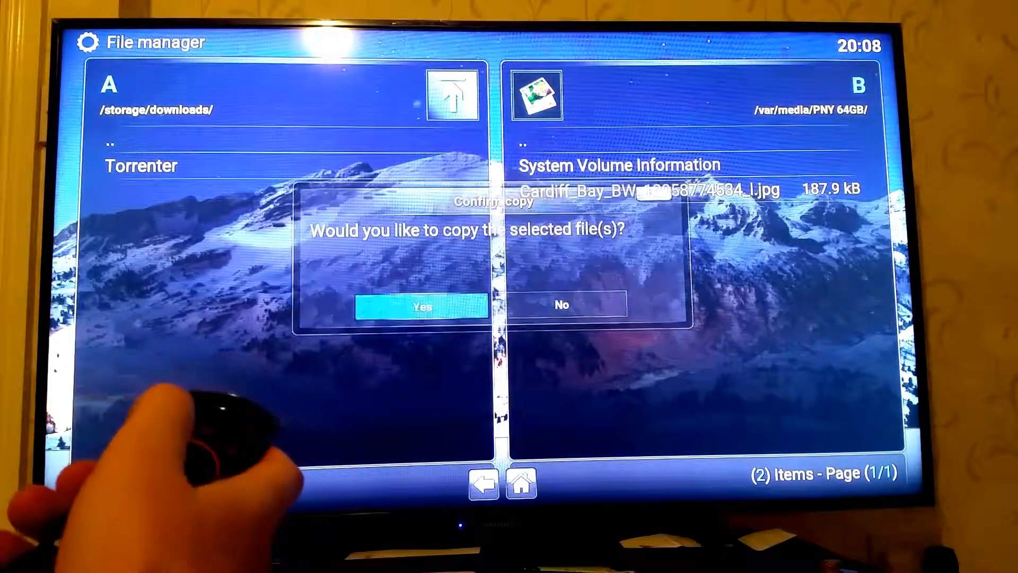
click(421, 305)
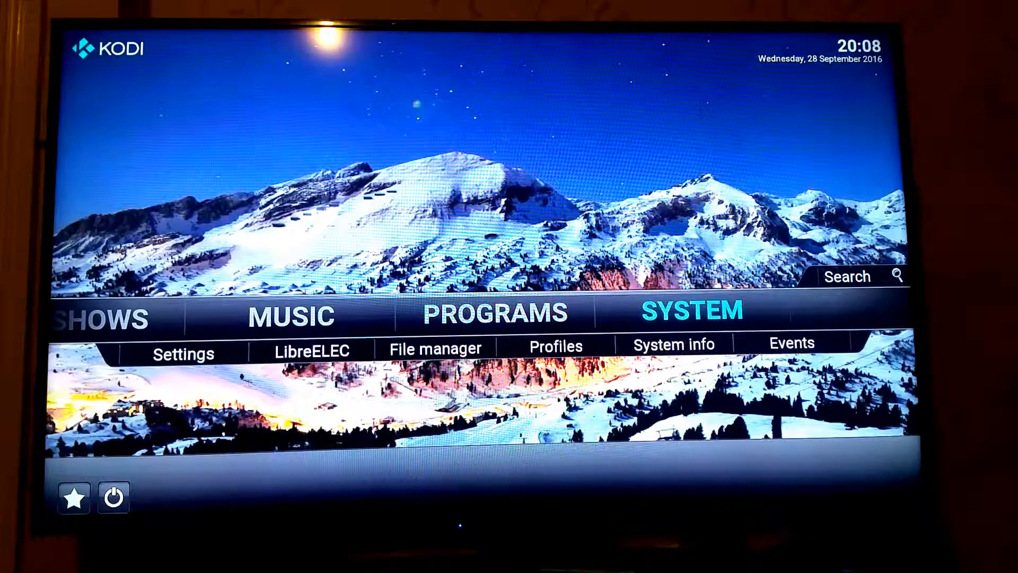
Step: Go to System Settings, Appearance, then Skin Settings for Confluence
click(183, 353)
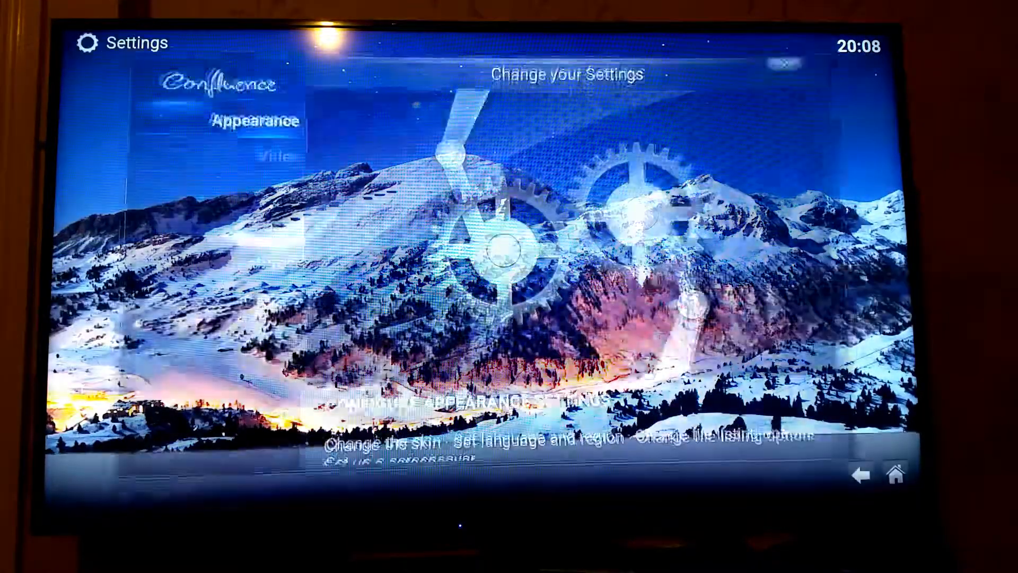
click(254, 121)
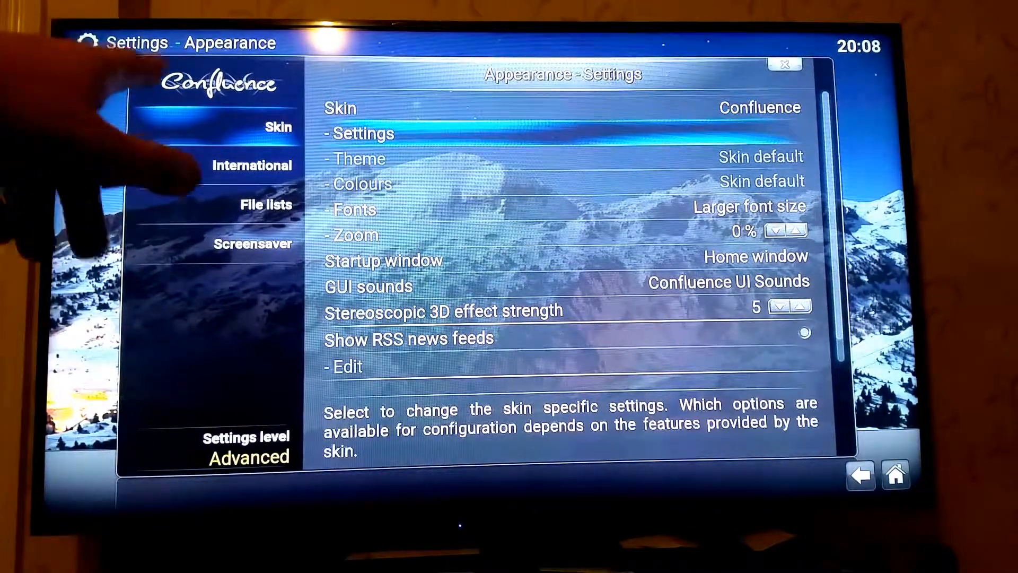
click(361, 132)
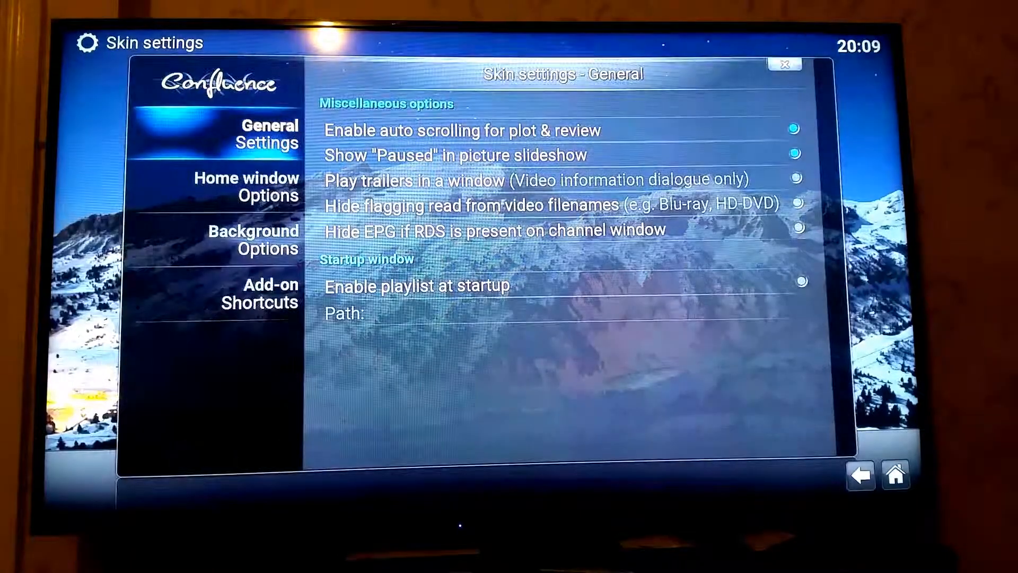
Step: Enable custom background and set its path to Cardiff_Bay_BW jpg in Downloads
click(254, 239)
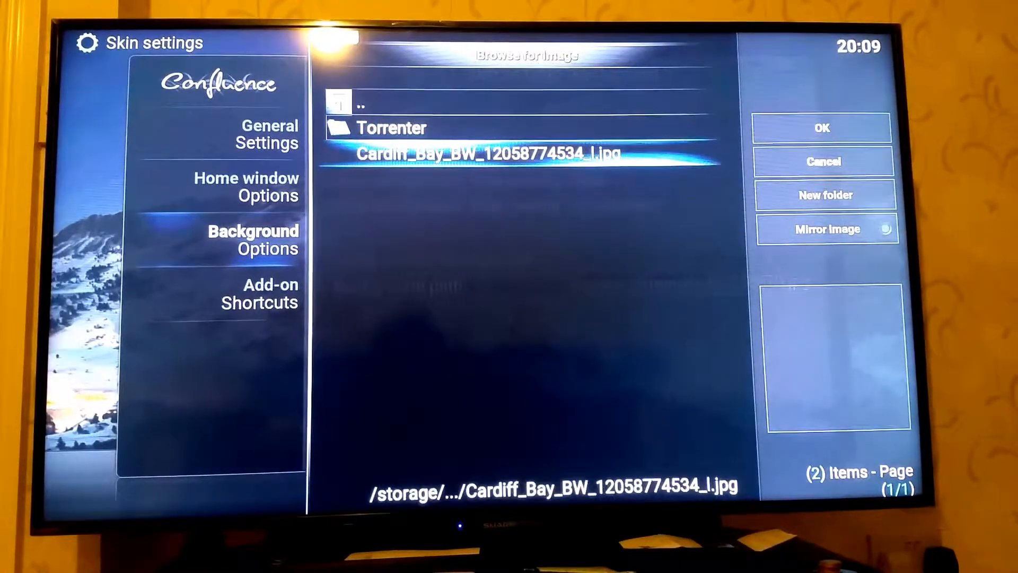
click(821, 128)
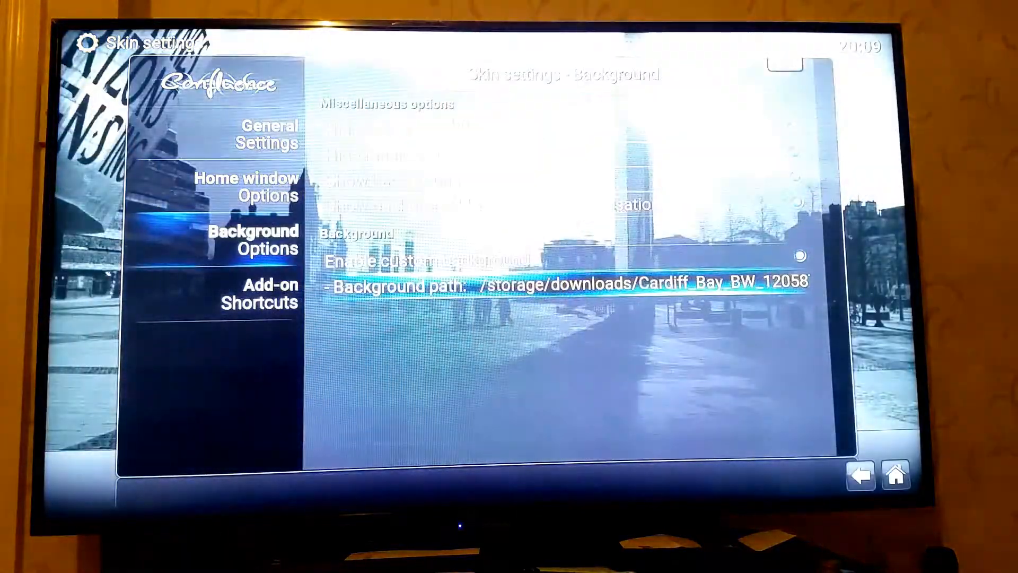